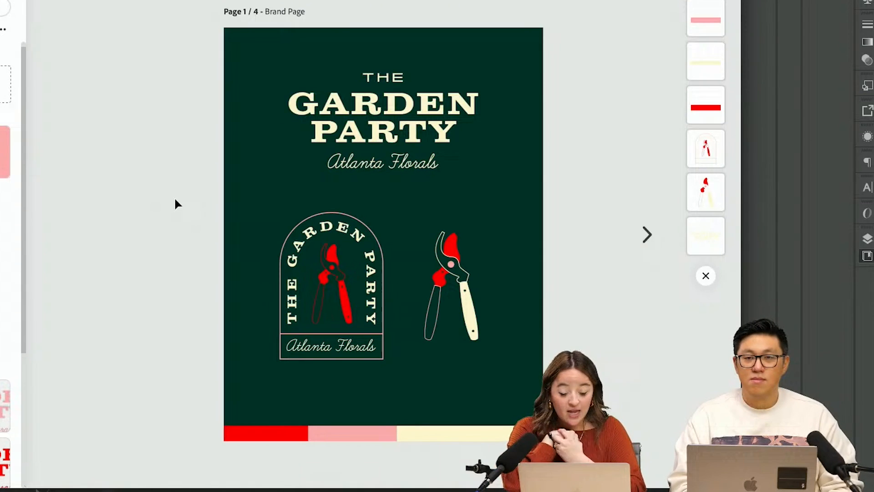
Step: Make scaled circle copies, lock the base, and Pathfinder-Unite them into one bumpy mound outline
left_click(646, 234)
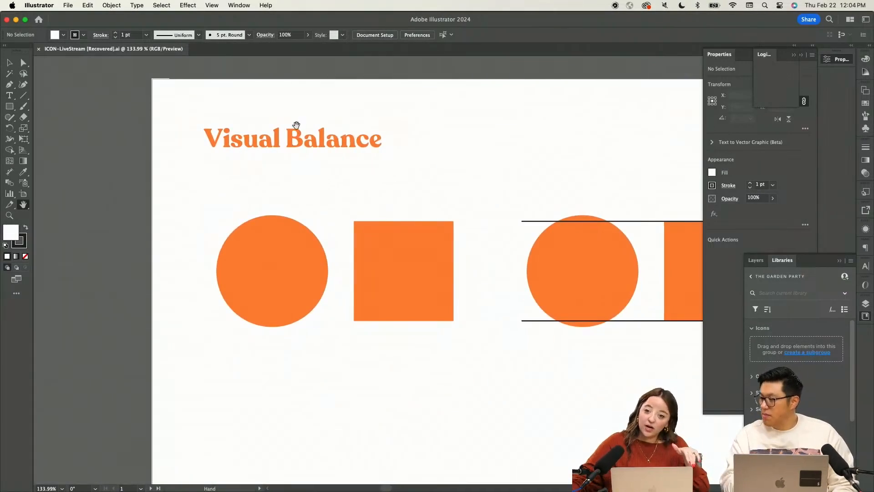
mouse_move(367, 211)
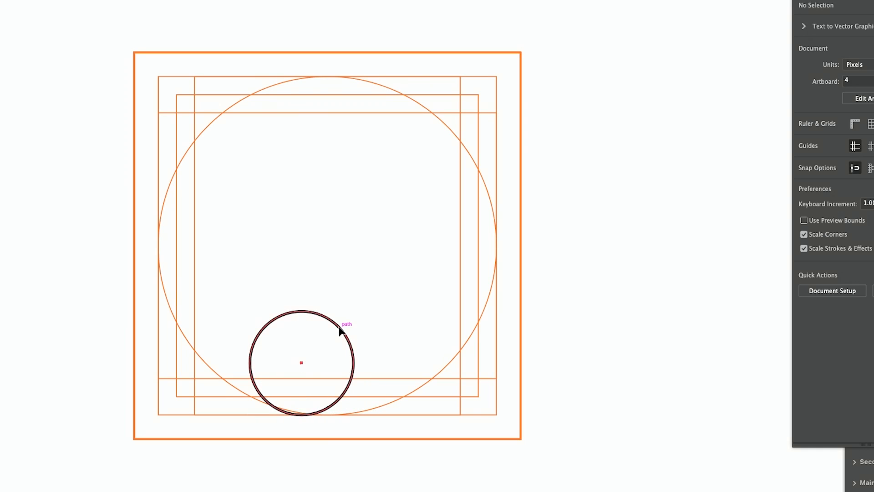
right_click(337, 332)
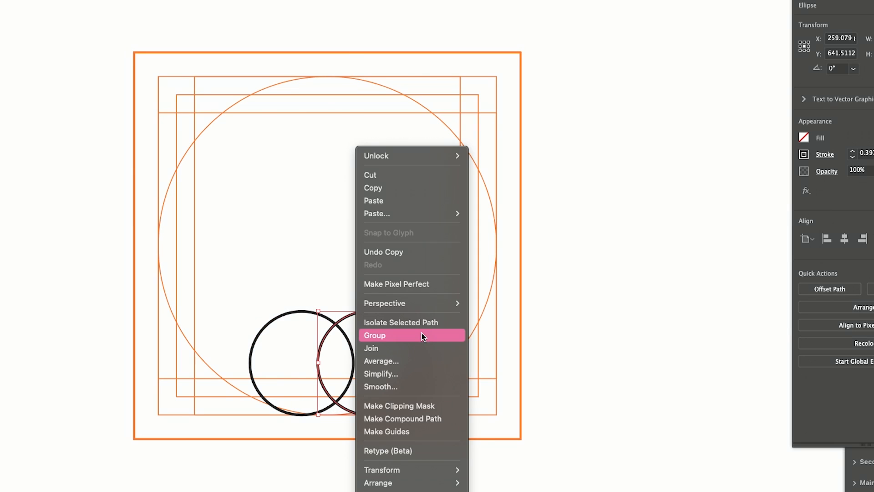
mouse_move(411, 470)
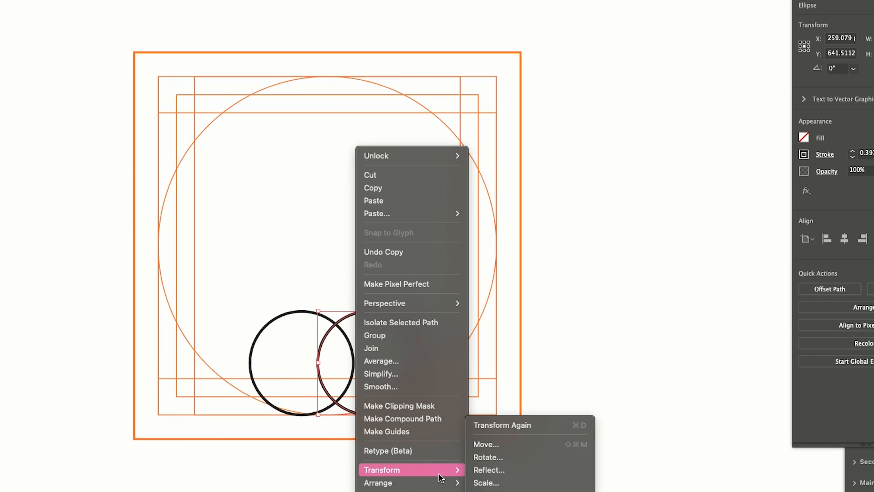
left_click(486, 482)
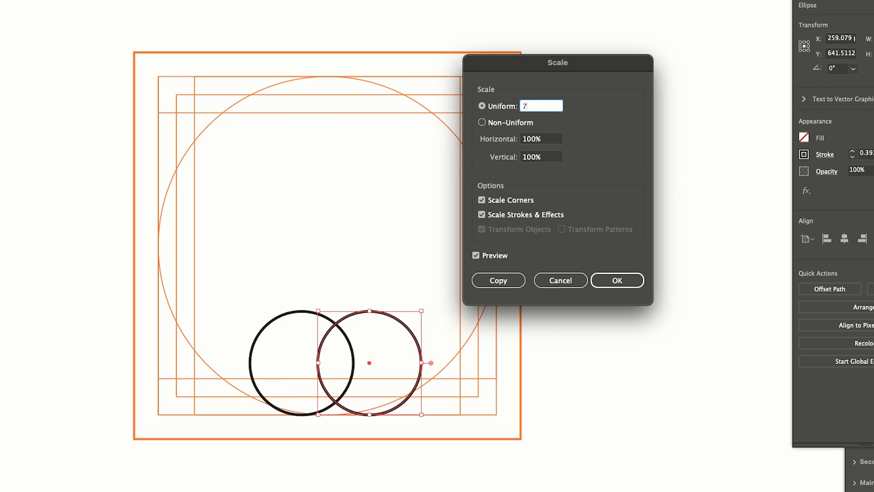
left_click(616, 280)
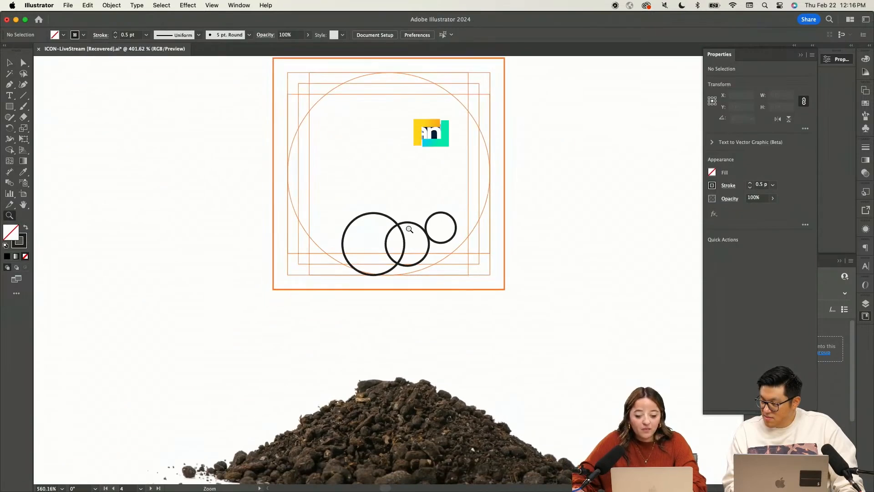
key("cmd+2")
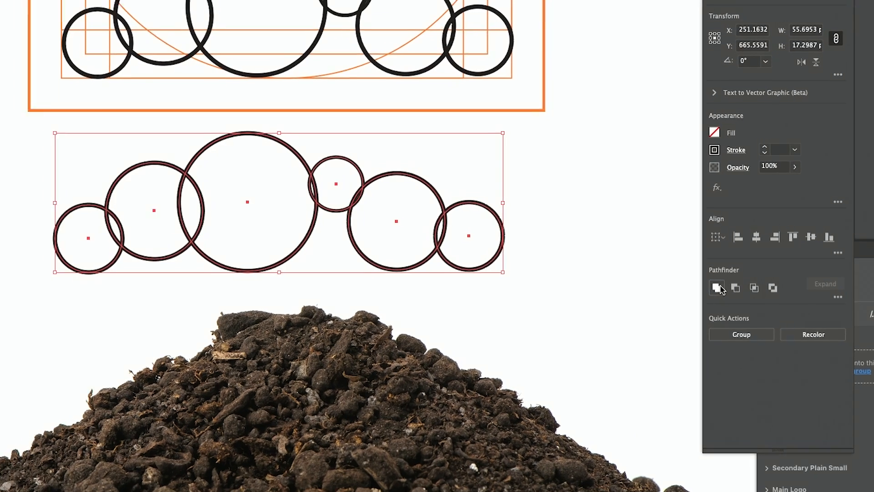
left_click(717, 288)
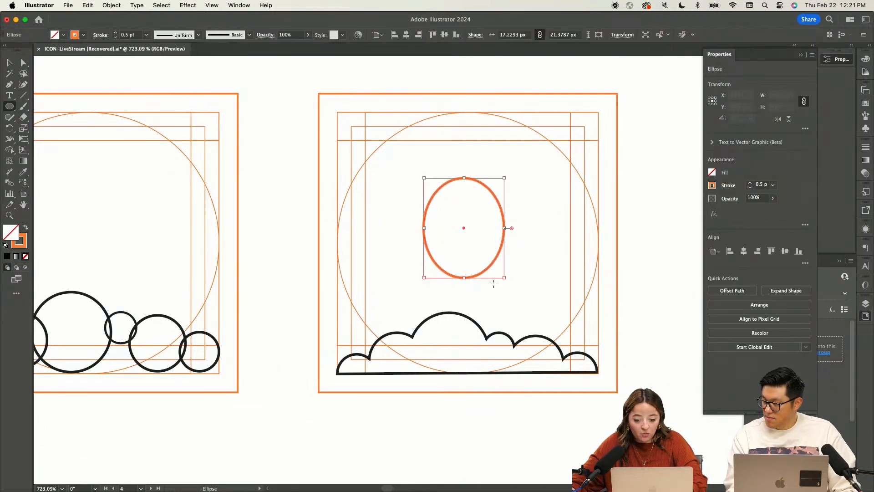
Step: Mirror the leaf with Reflect Vertical Copy, then resize the two leaves and stem together
key("shift+c")
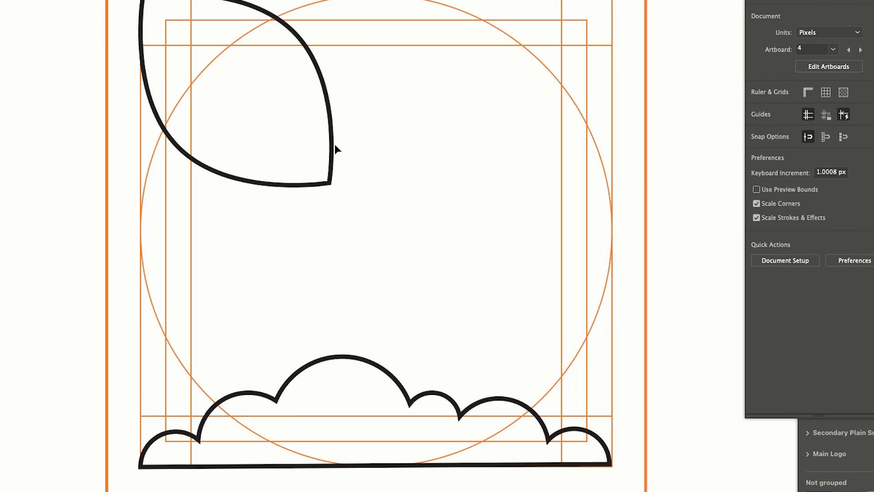
left_click(325, 159)
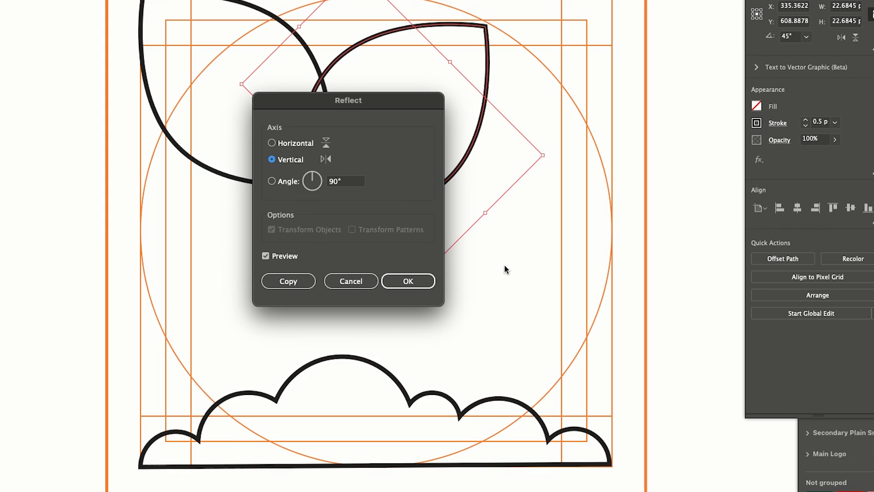
left_click(408, 281)
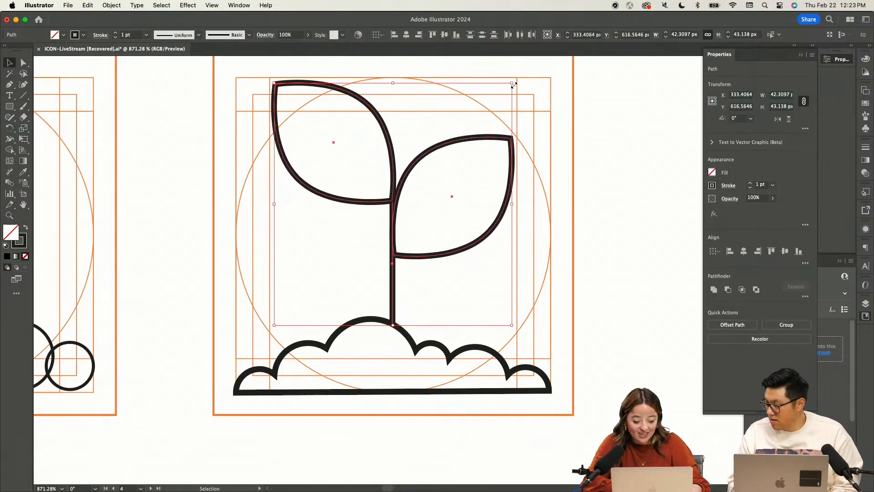
left_click_drag(512, 83, 494, 134)
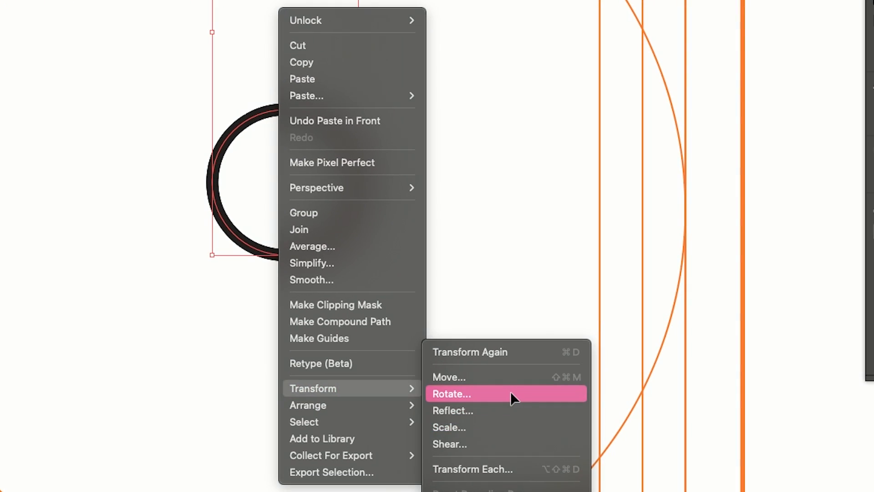
Step: Rotate circle copies into a petal ring and Unite them into one flower head outline
left_click(450, 393)
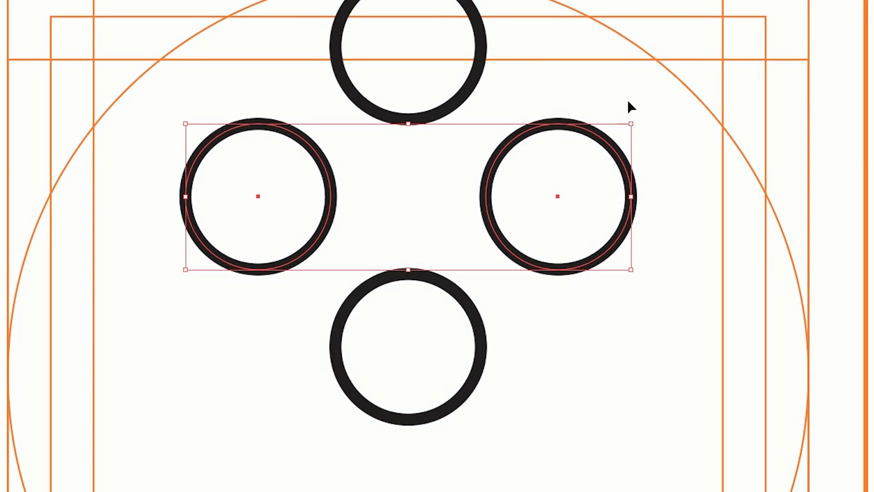
right_click(630, 107)
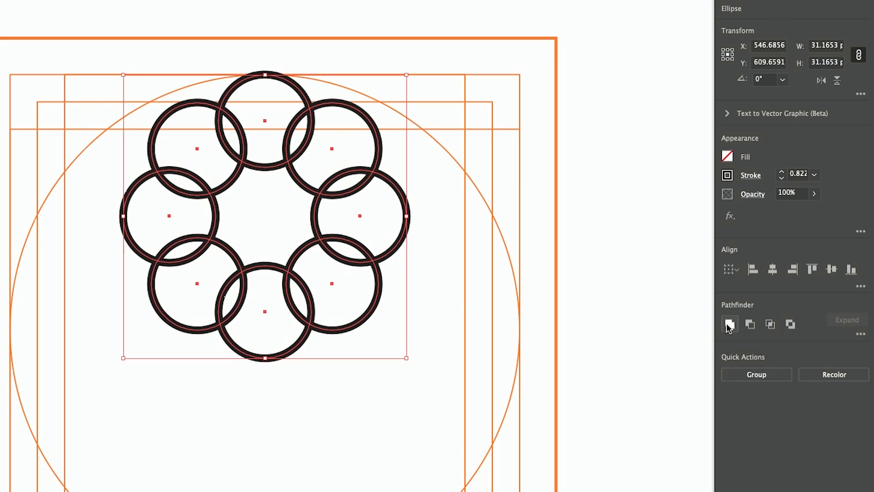
left_click(730, 324)
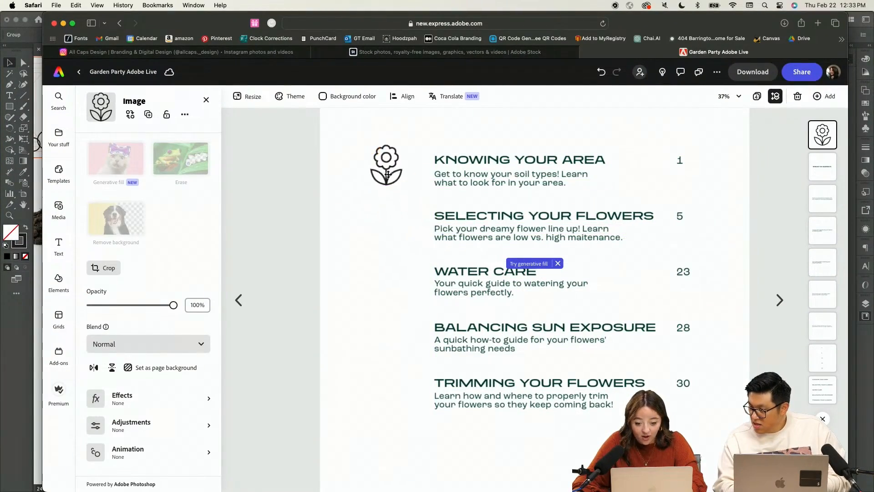
Step: Move the pasted flower icon beside the Knowing Your Area contents heading
left_click_drag(385, 165, 397, 230)
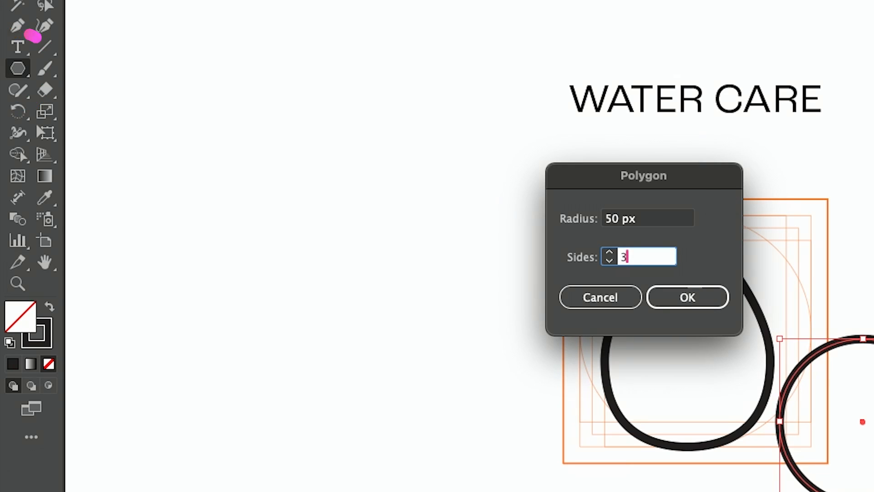
Step: Create a 3-sided polygon to form the pointed top of the water drop
left_click(687, 296)
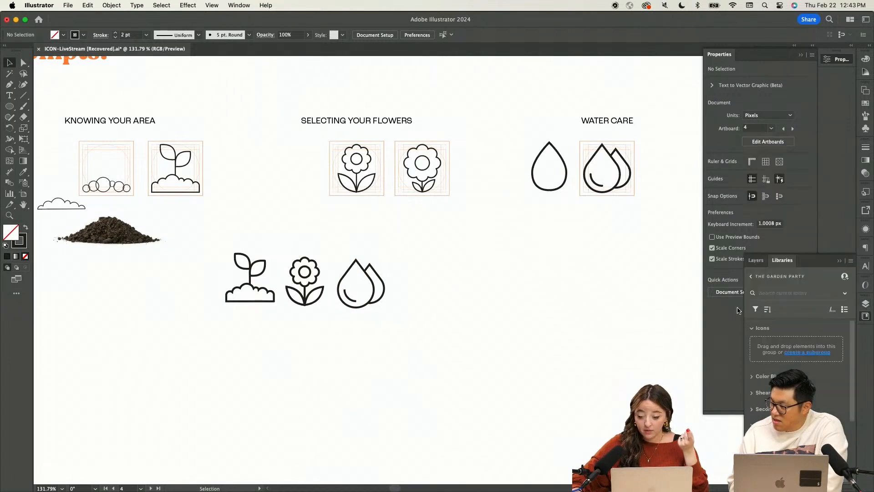
Step: Select the double water drop icon and drag it rightward into the finished icon row
left_click(360, 284)
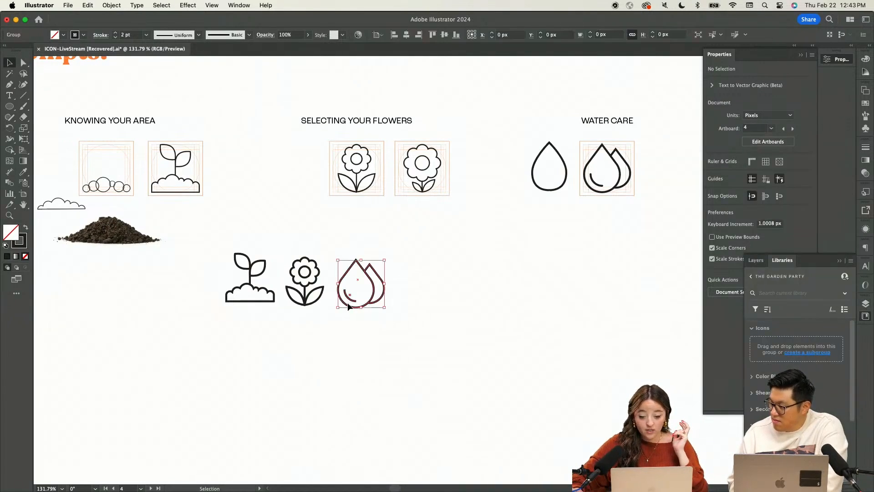
left_click_drag(361, 283, 676, 277)
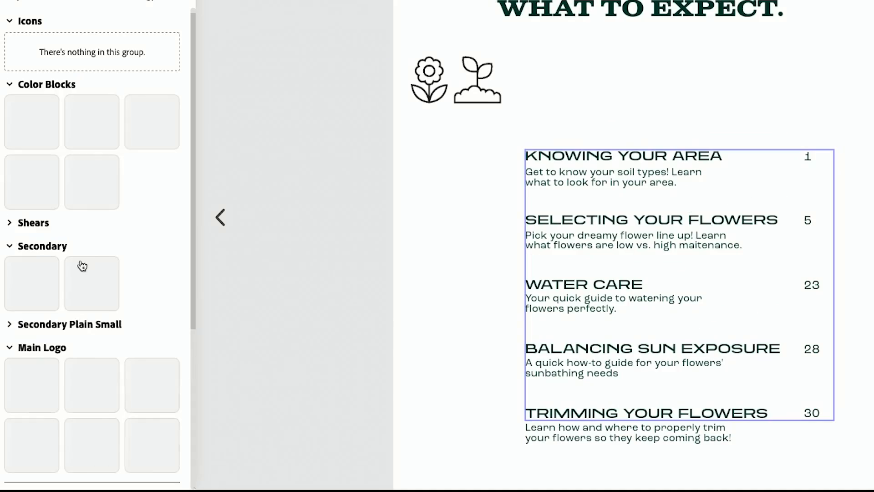
scroll("down", 3)
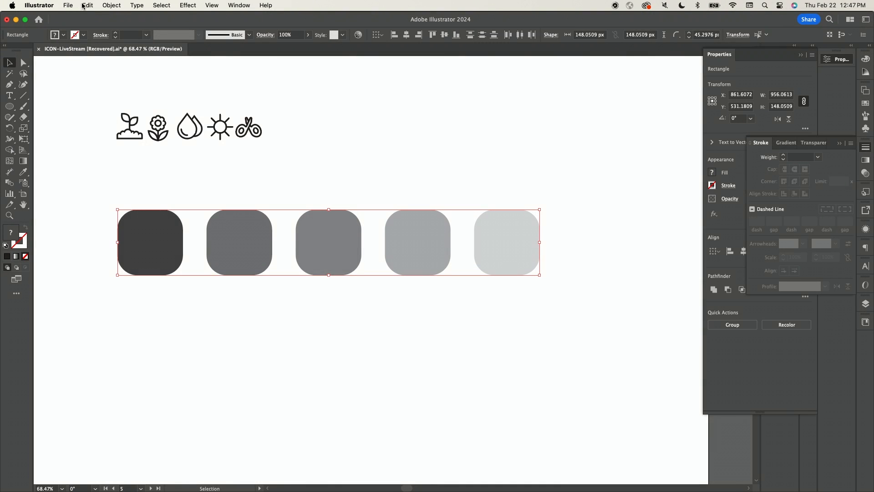
Step: Run Generative Recolor on the grey swatches with the typed prompt, then go to the Path commands
left_click(87, 5)
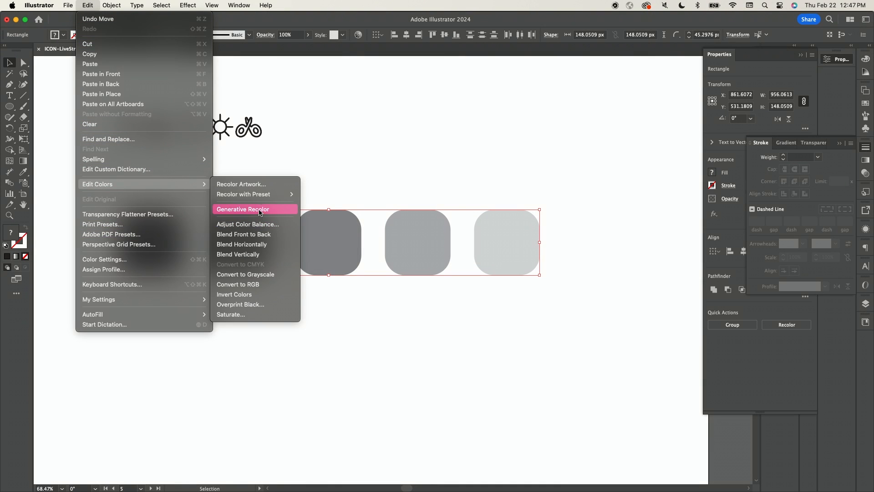
left_click(243, 209)
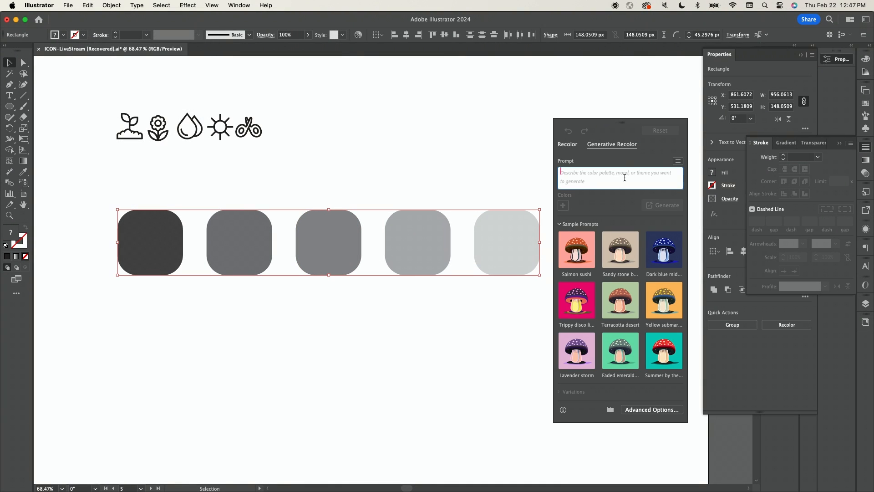
type("val")
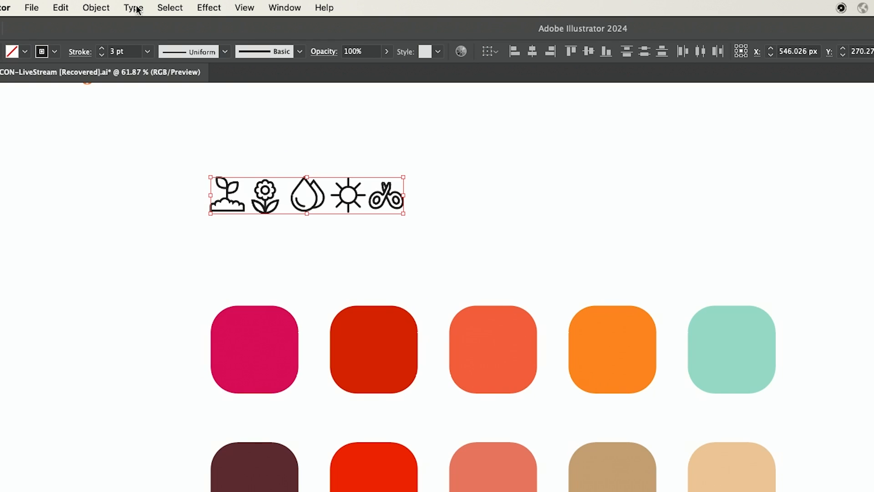
left_click(95, 7)
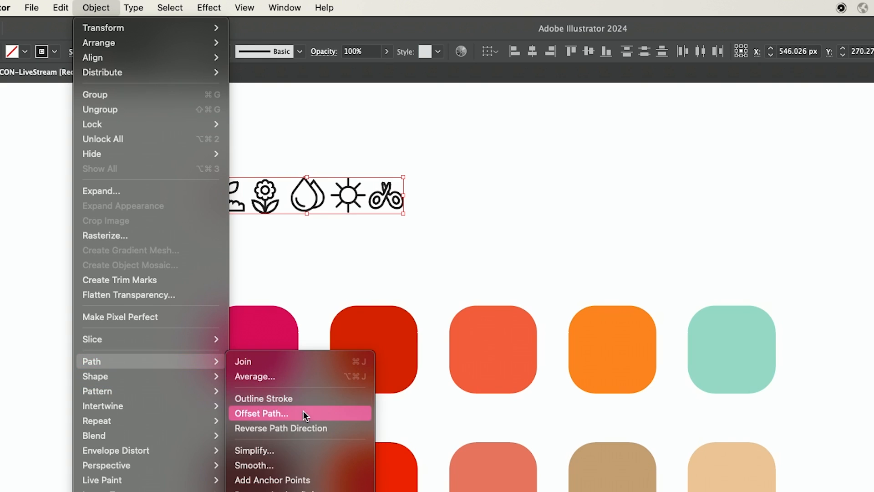